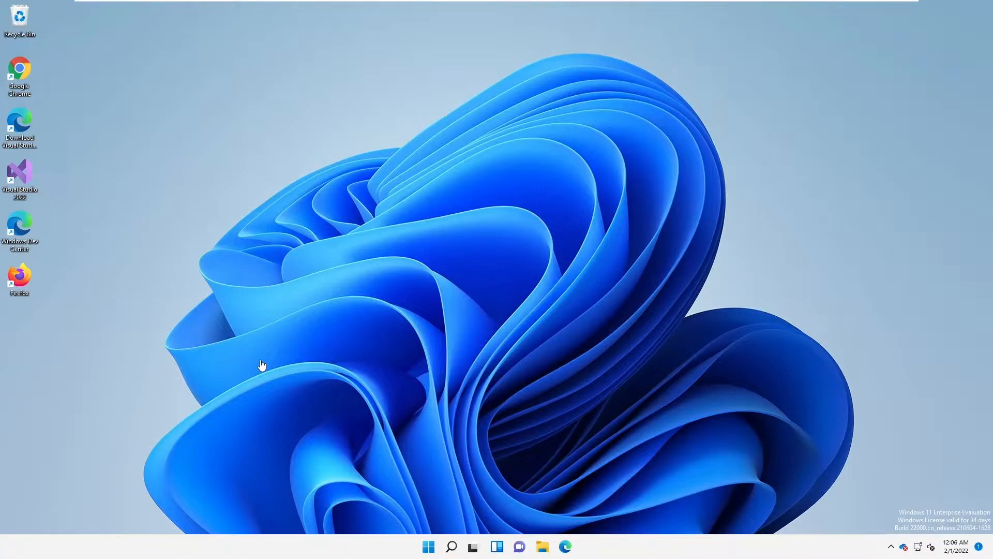
mouse_move(371, 469)
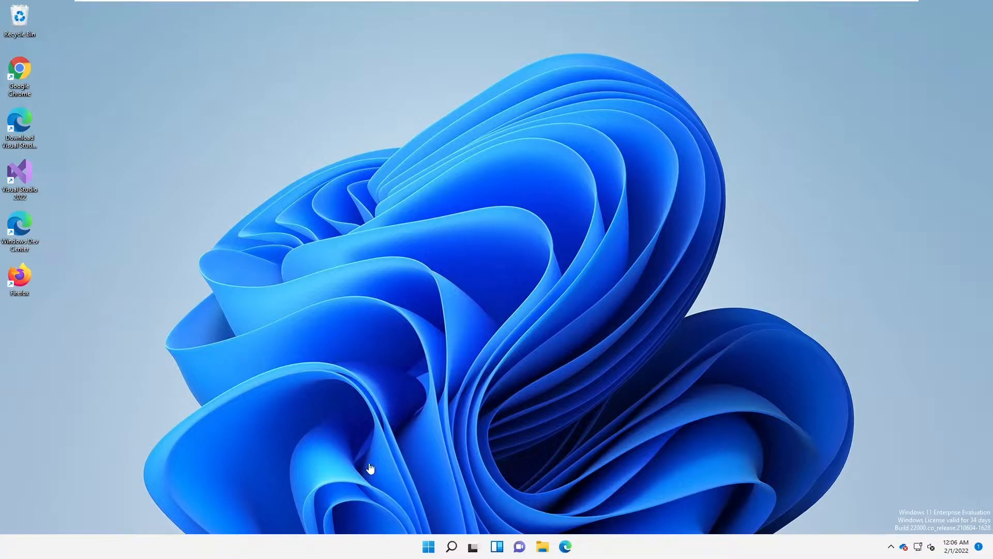
mouse_move(378, 474)
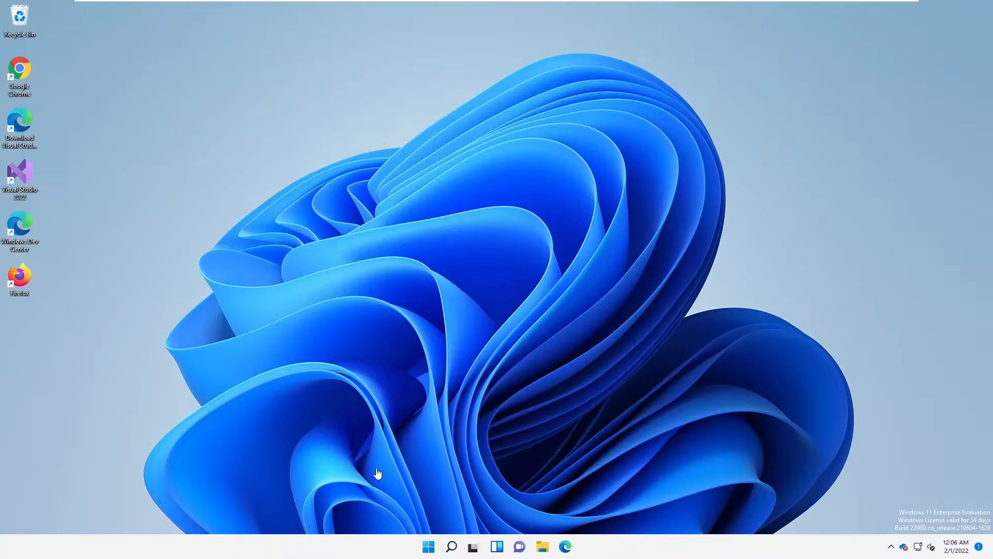
- Search Windows for 'cont' to launch Control Panel
click(451, 546)
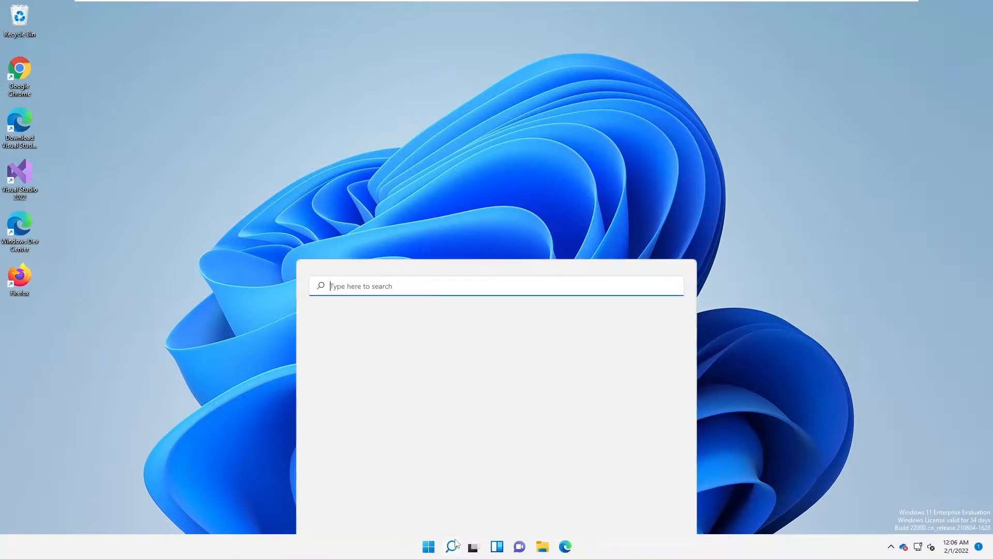
text(cont)
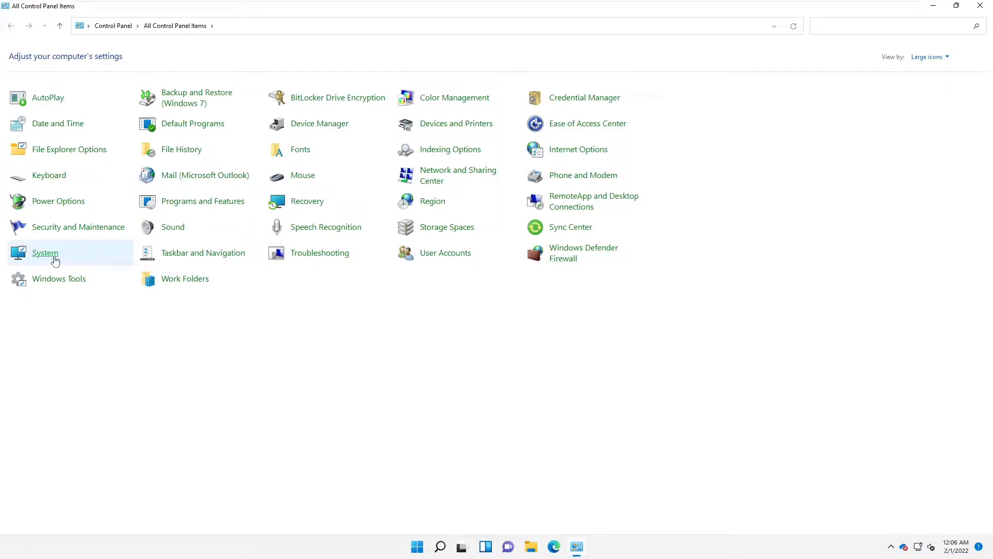
- Open System from All Control Panel Items to reach Settings > About
click(44, 253)
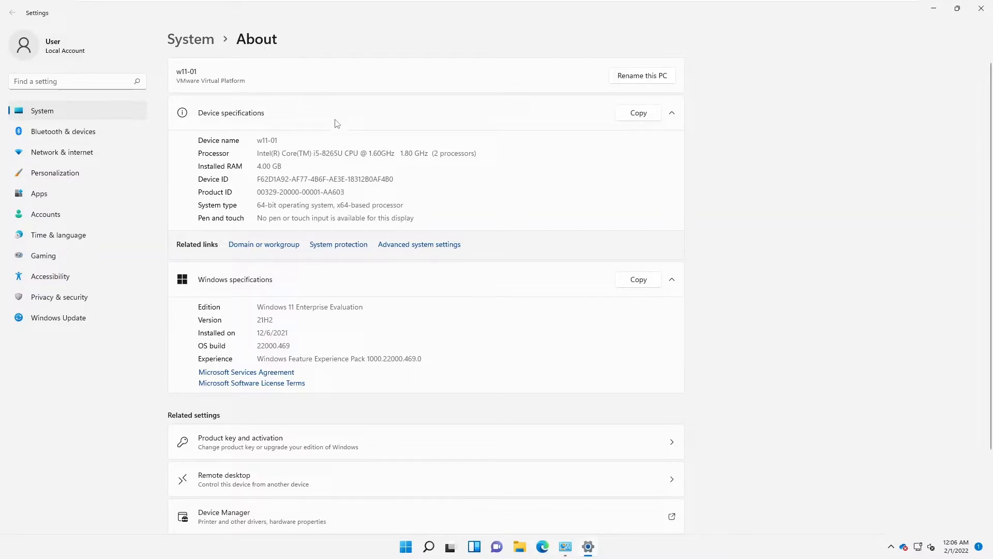
mouse_move(649, 85)
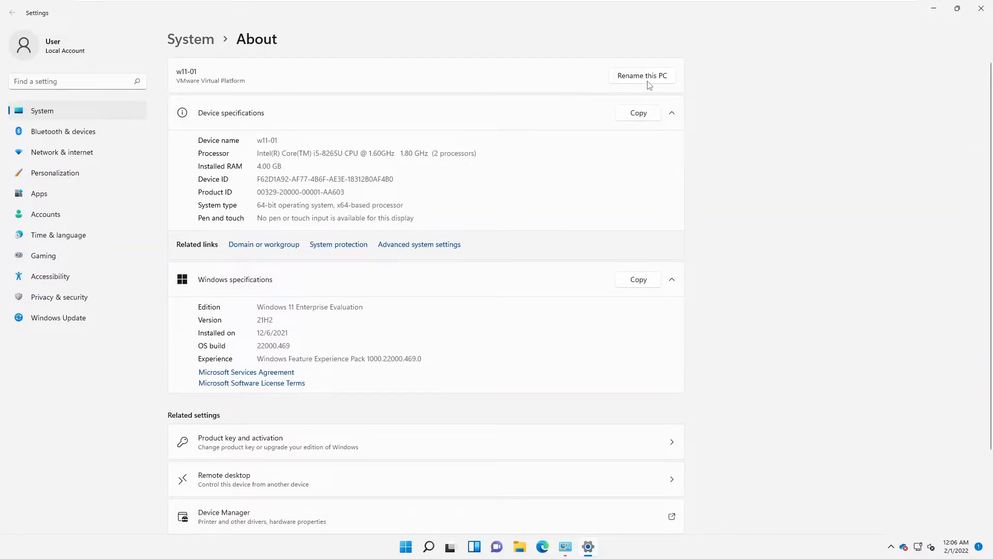
mouse_move(608, 84)
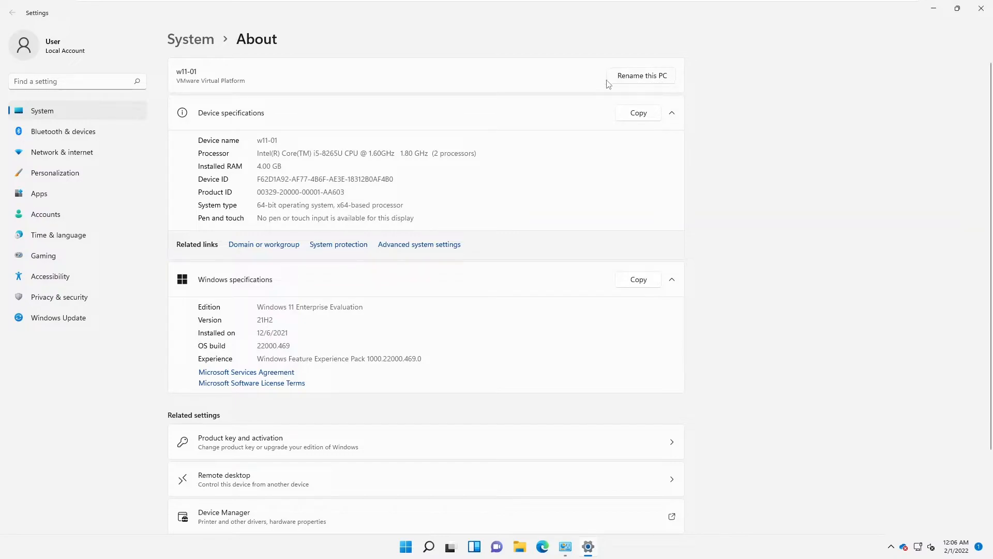
- Open Rename this PC, cancel it, and reopen the rename dialog showing w11-01
click(642, 76)
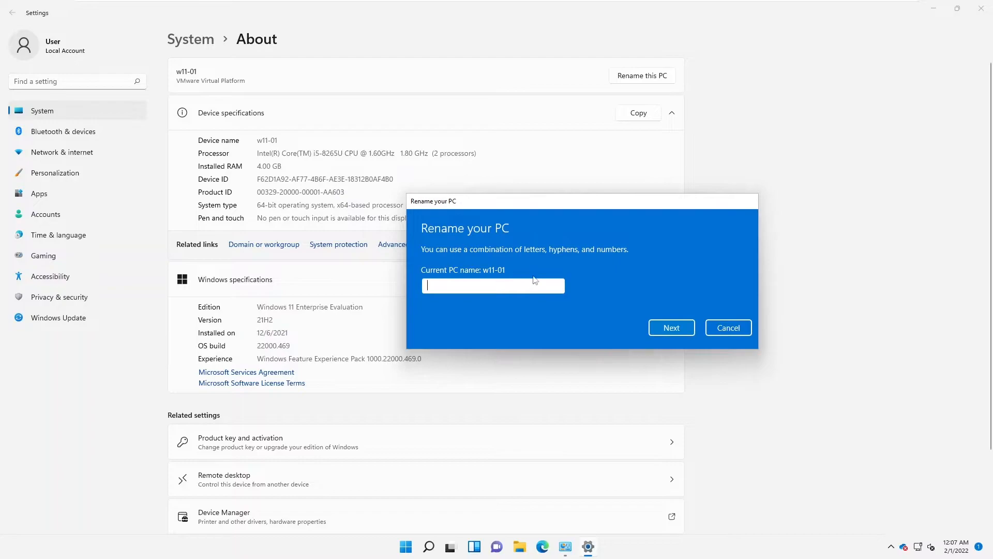
click(729, 327)
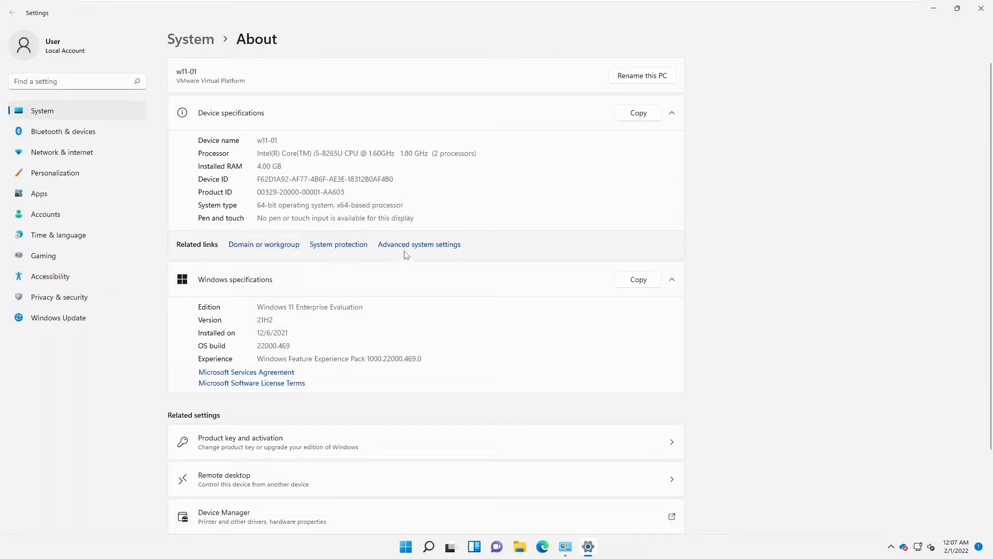
mouse_move(644, 86)
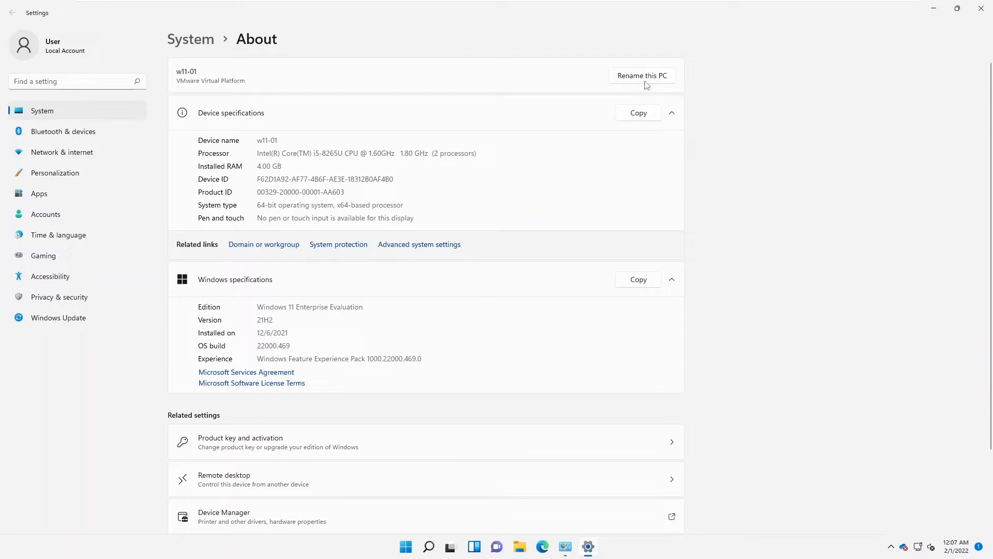
click(642, 75)
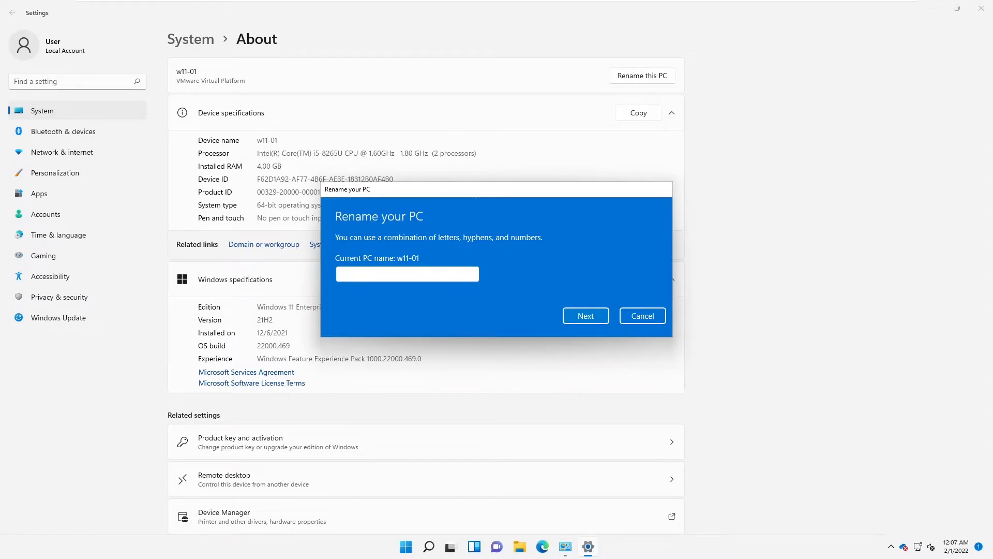
- Enter W11-02 as the new PC name
text(W11)
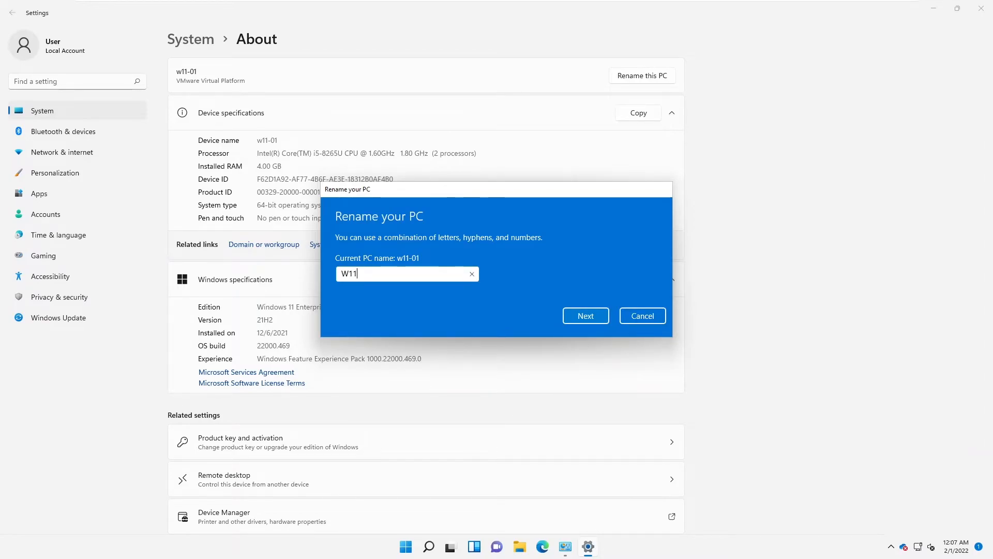
text(-02)
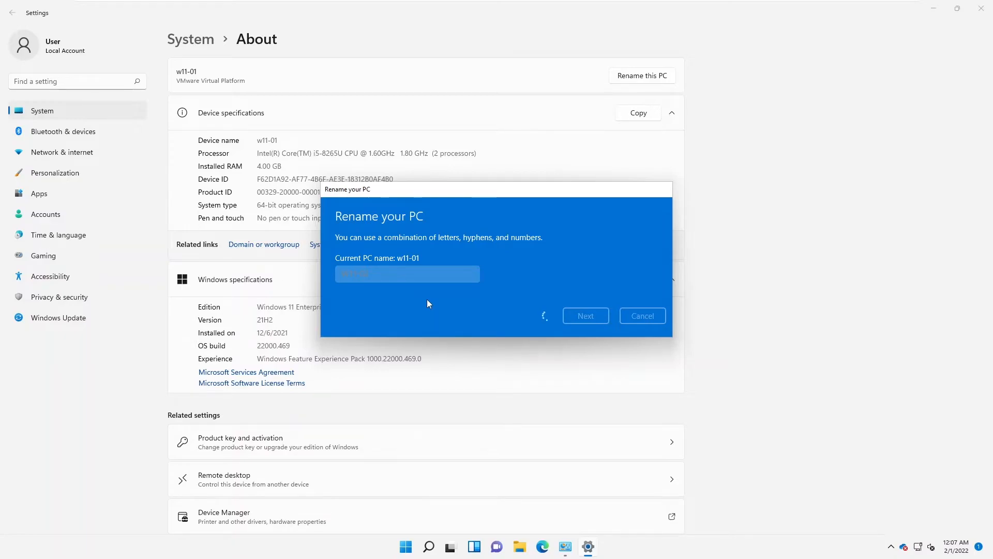
mouse_move(427, 291)
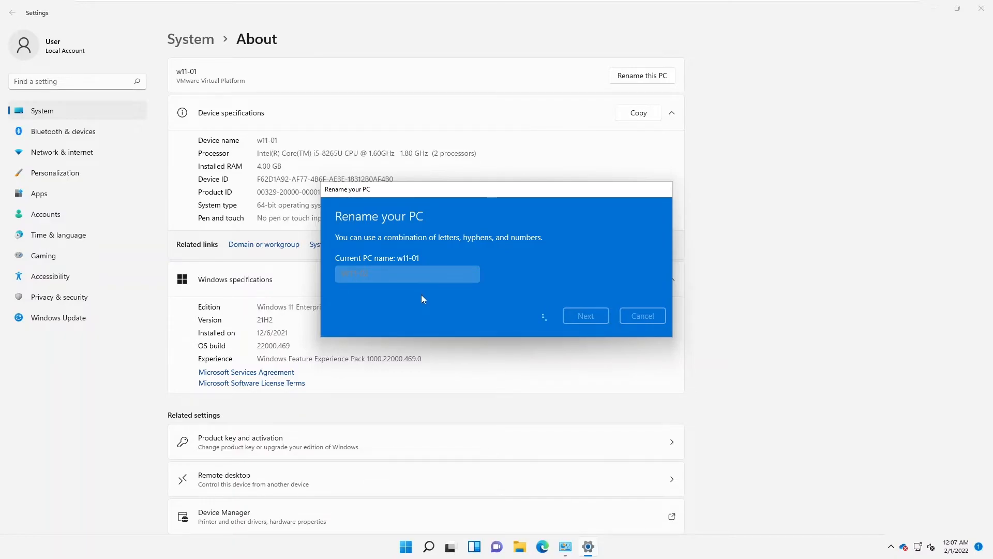
- Submit the rename so the dialog confirms W11-02 applies after restart
click(586, 316)
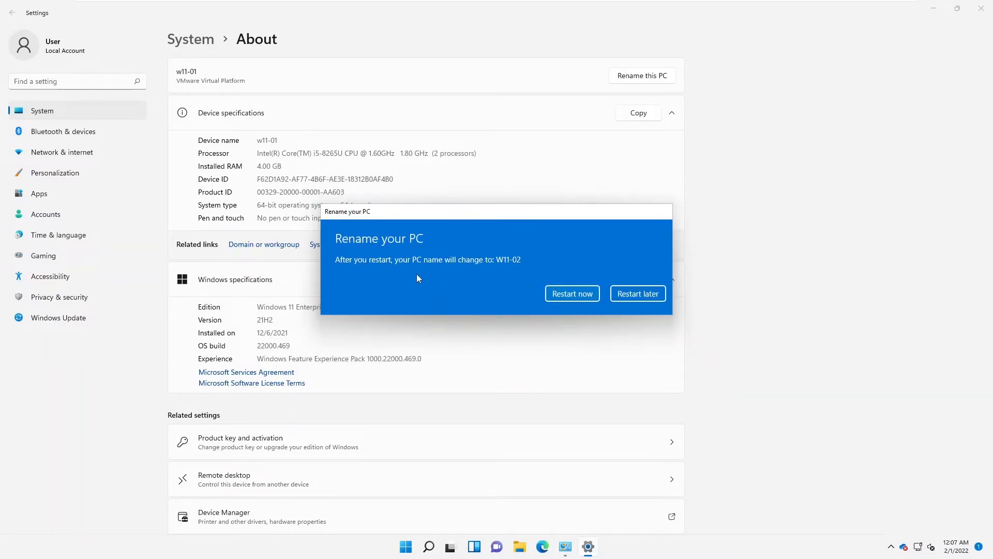
mouse_move(439, 269)
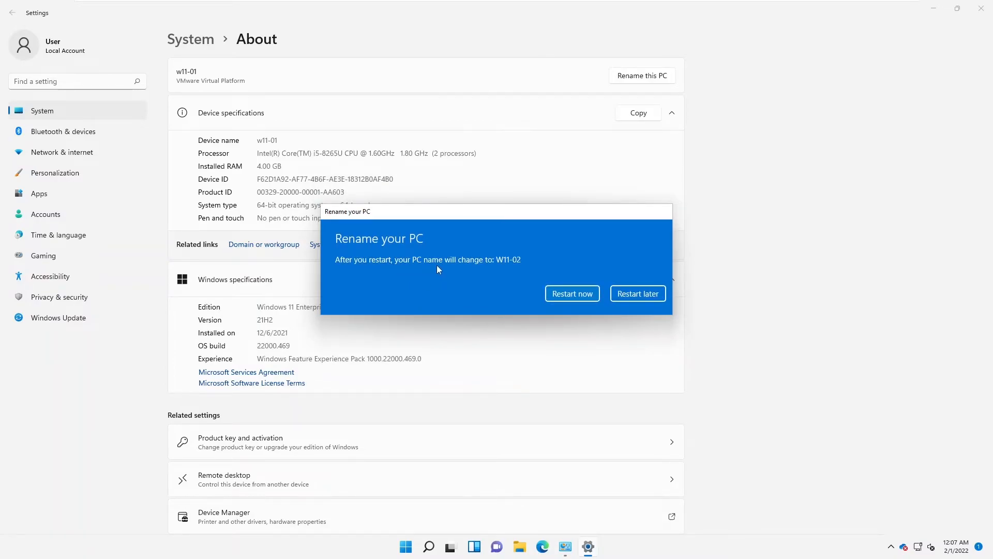
mouse_move(514, 269)
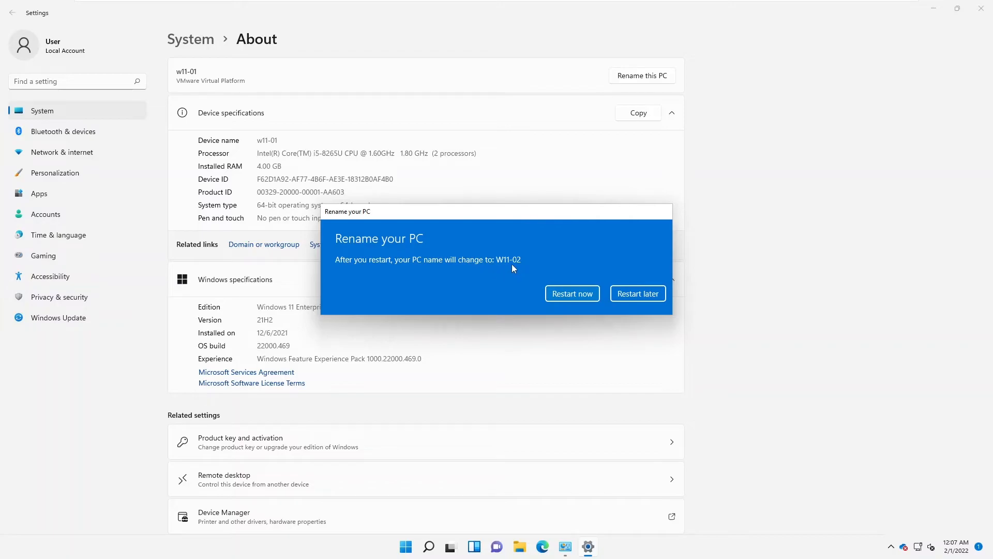